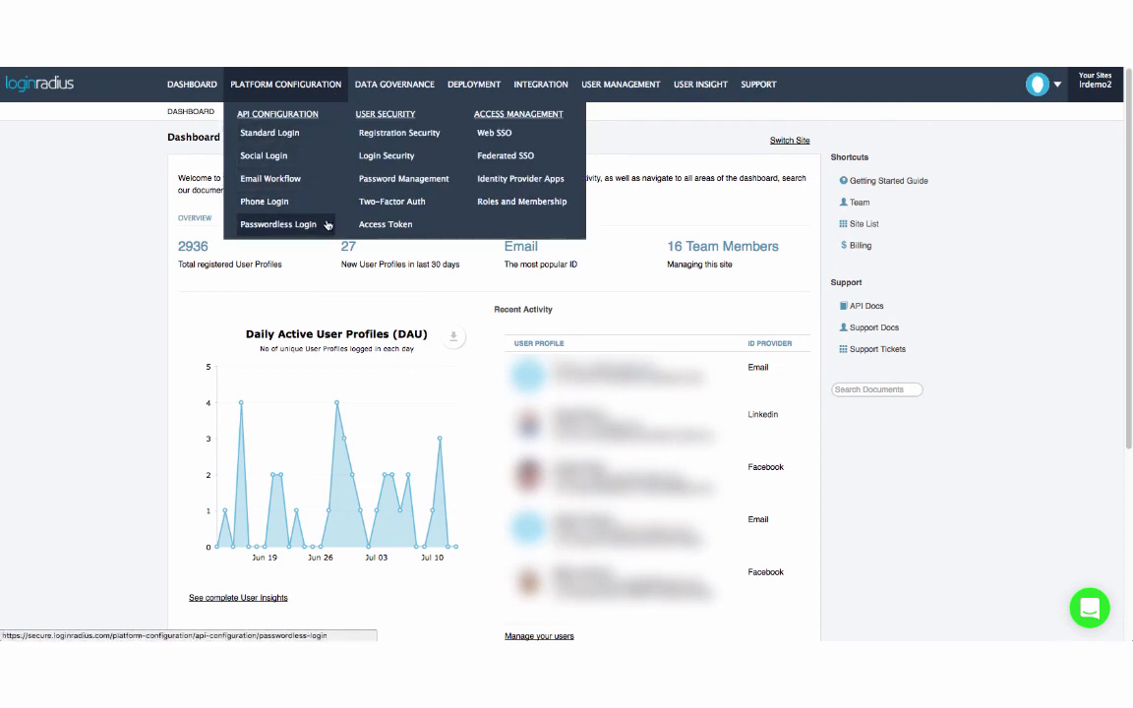
# Open Passwordless Login under Platform Configuration's API Configuration to reach the email settings.
pyautogui.click(278, 224)
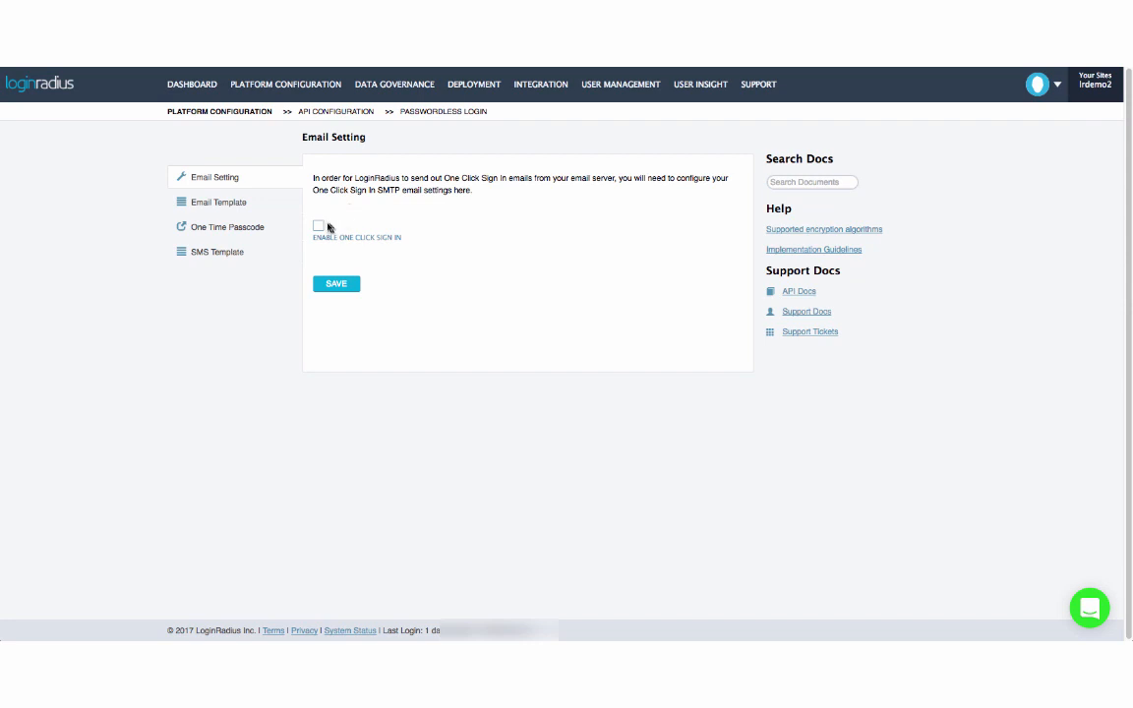
# Turn on One Click Sign In and set limits: request 3, disabled period 1440, validity 4320.
pyautogui.click(317, 226)
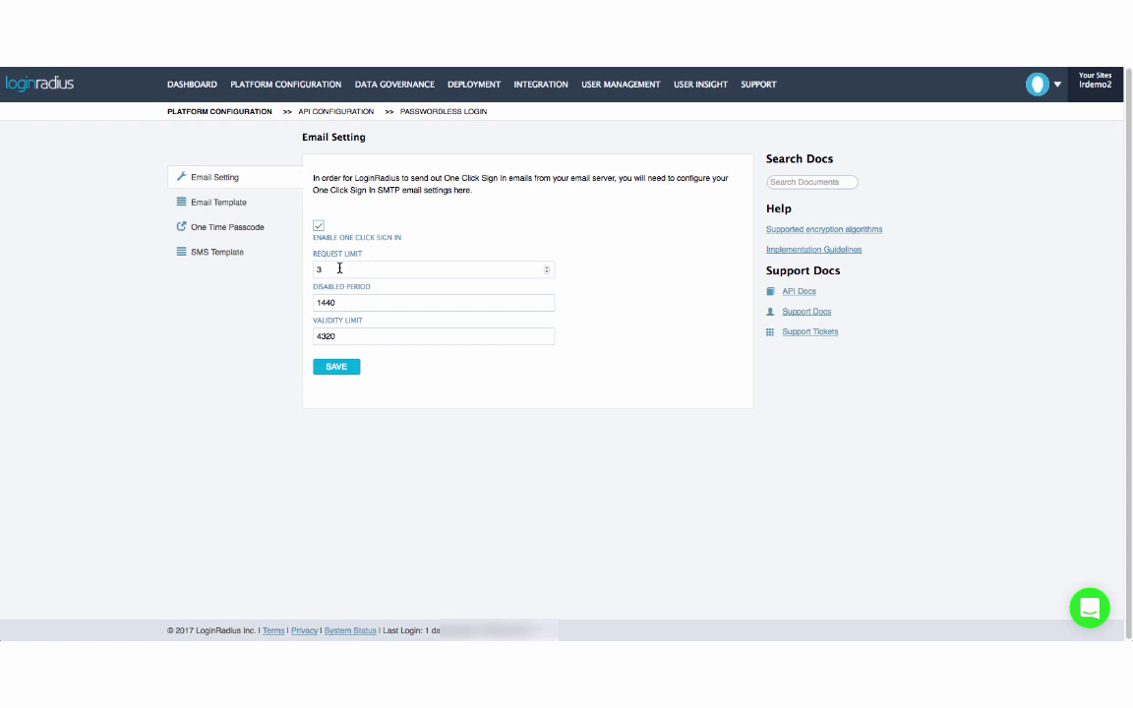
pyautogui.moveTo(338, 266)
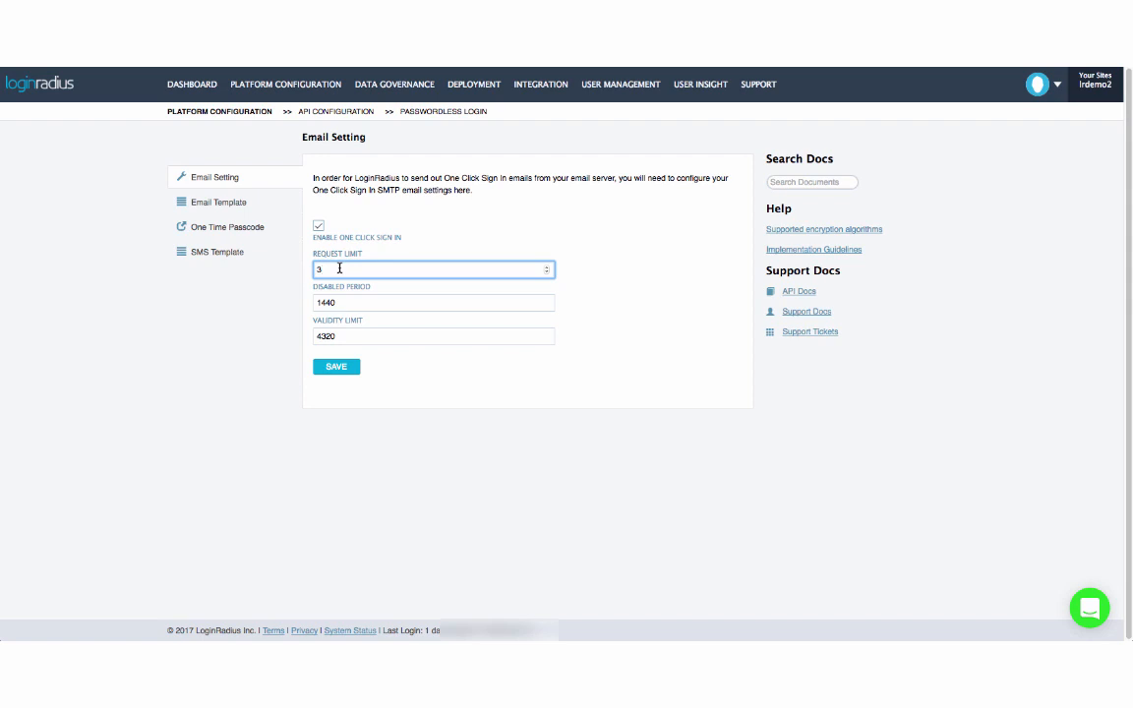
pyautogui.click(430, 302)
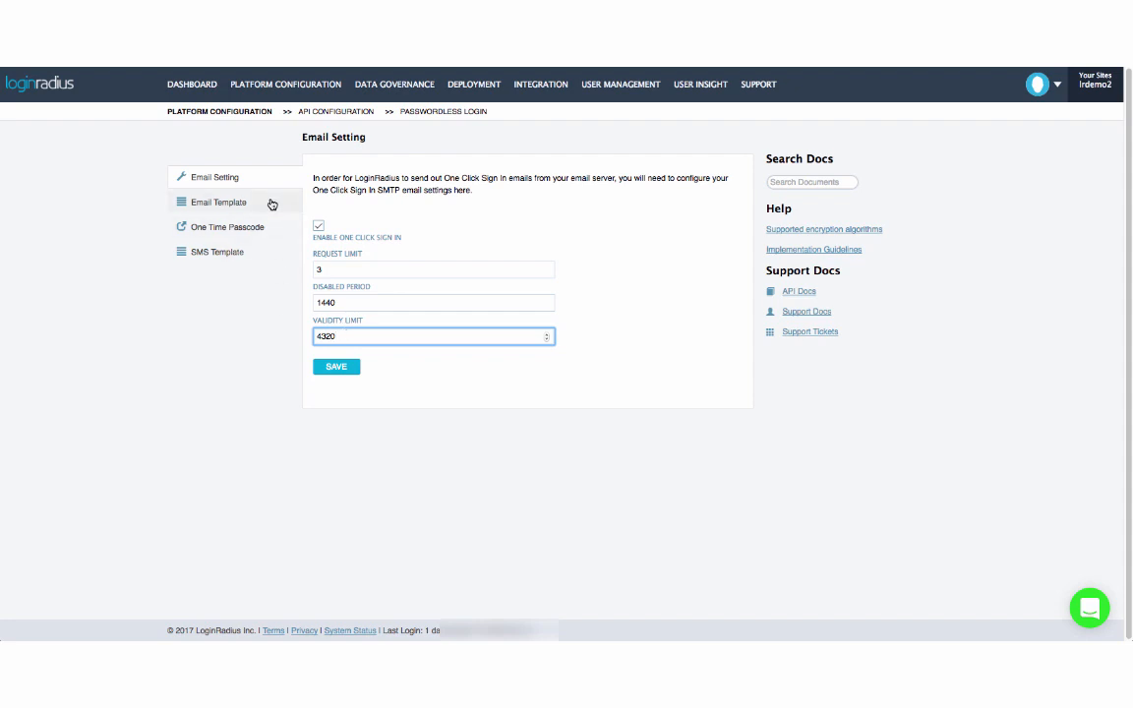
# Start a new email template, then view the unavailable One Time Passcode and SMS Template pages.
pyautogui.click(217, 202)
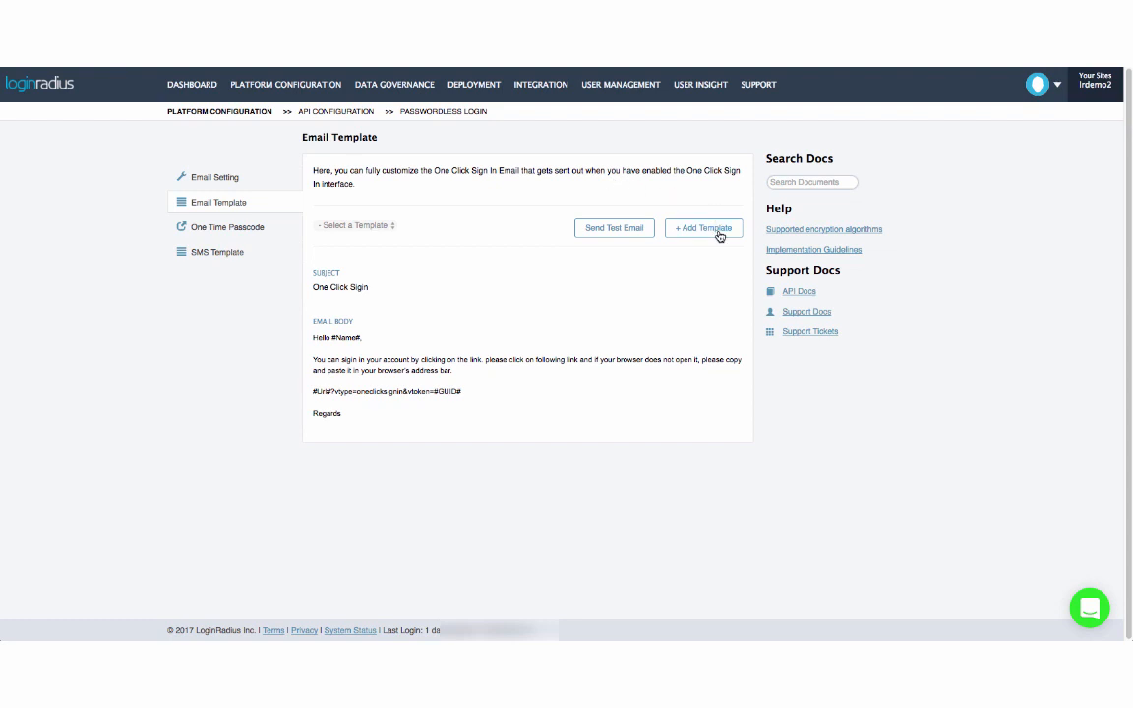
pyautogui.click(703, 227)
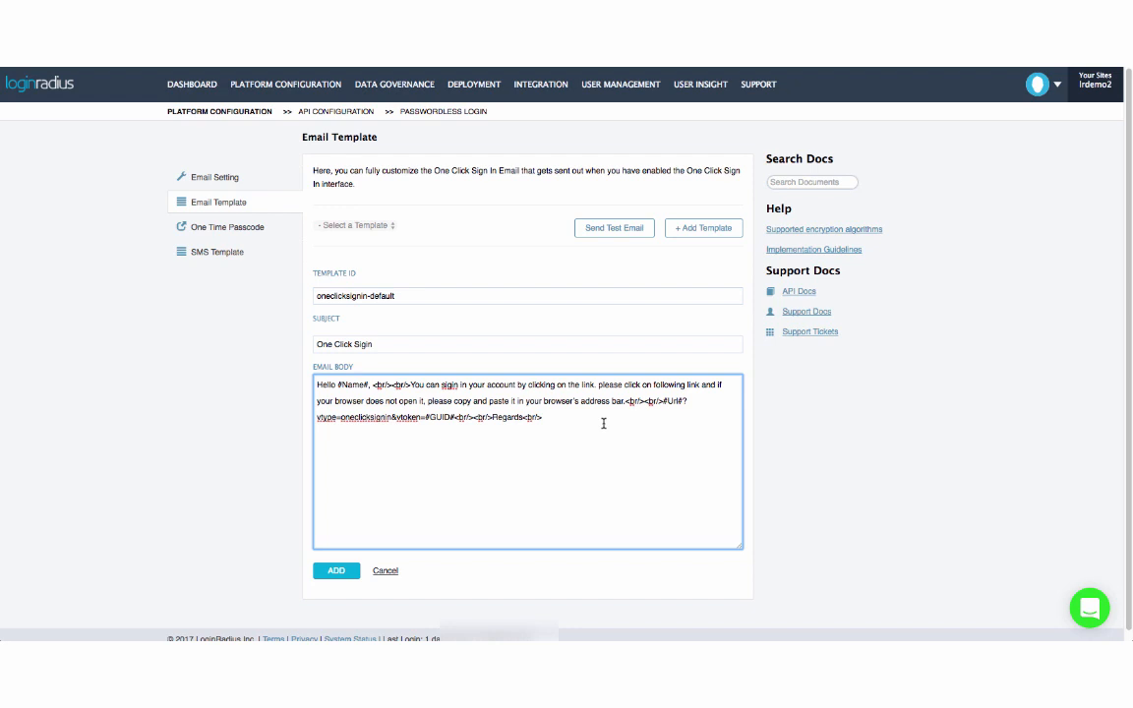
pyautogui.moveTo(297, 242)
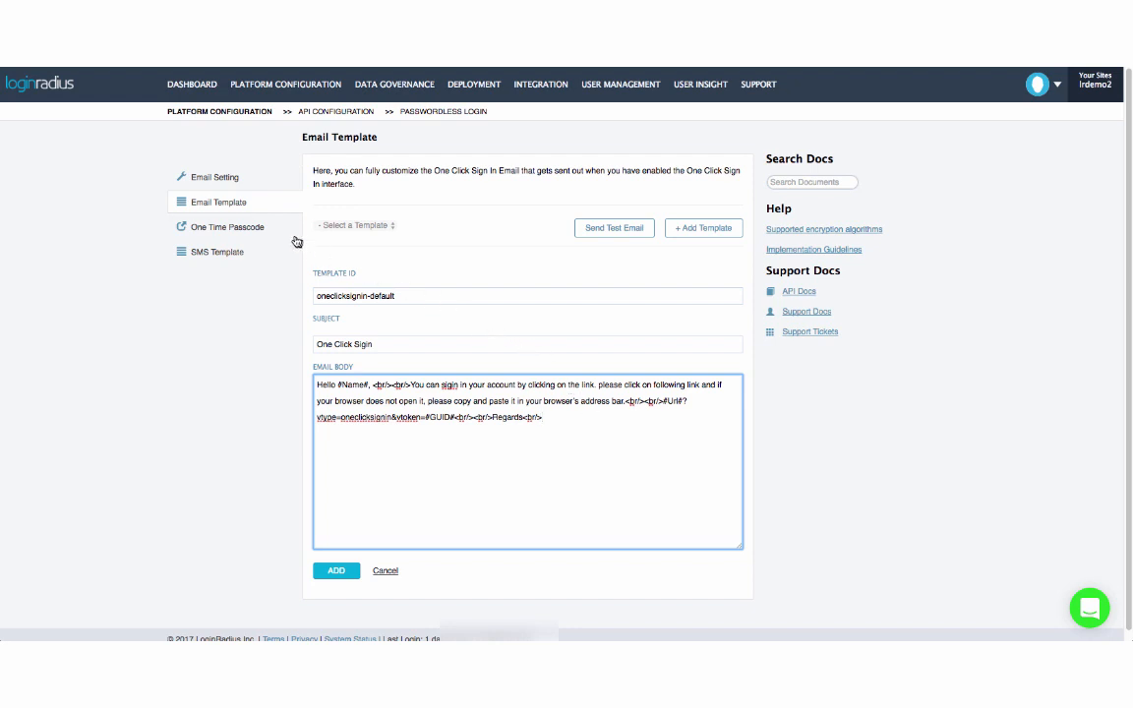
pyautogui.click(229, 227)
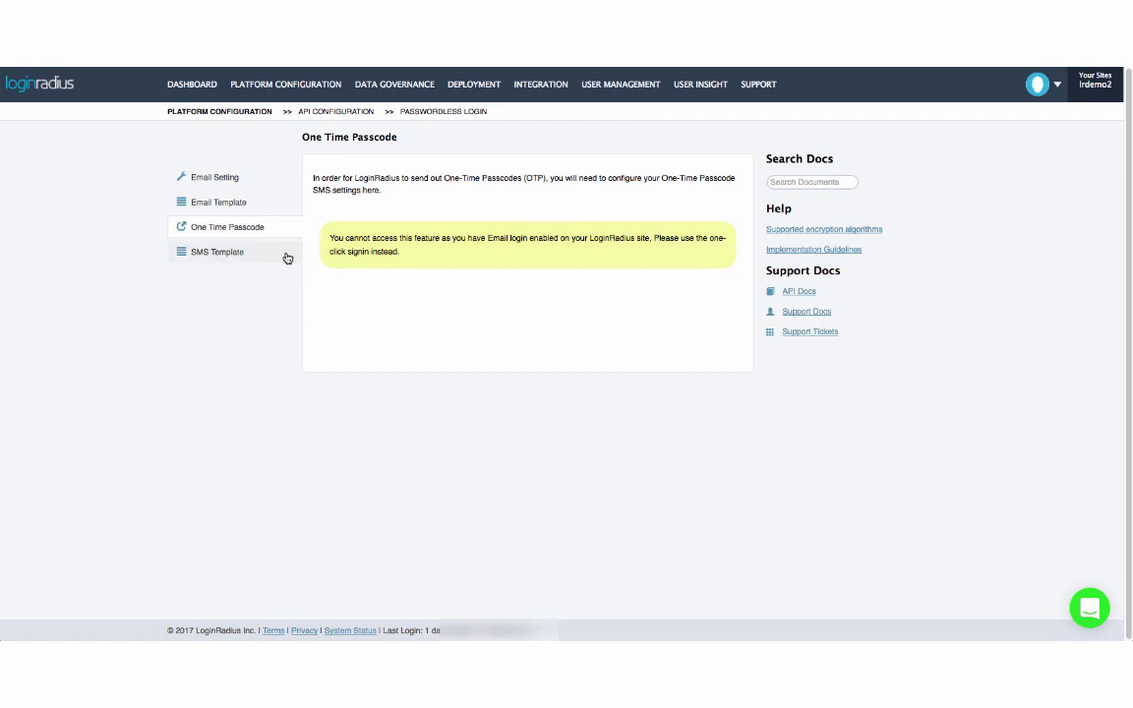
pyautogui.click(216, 251)
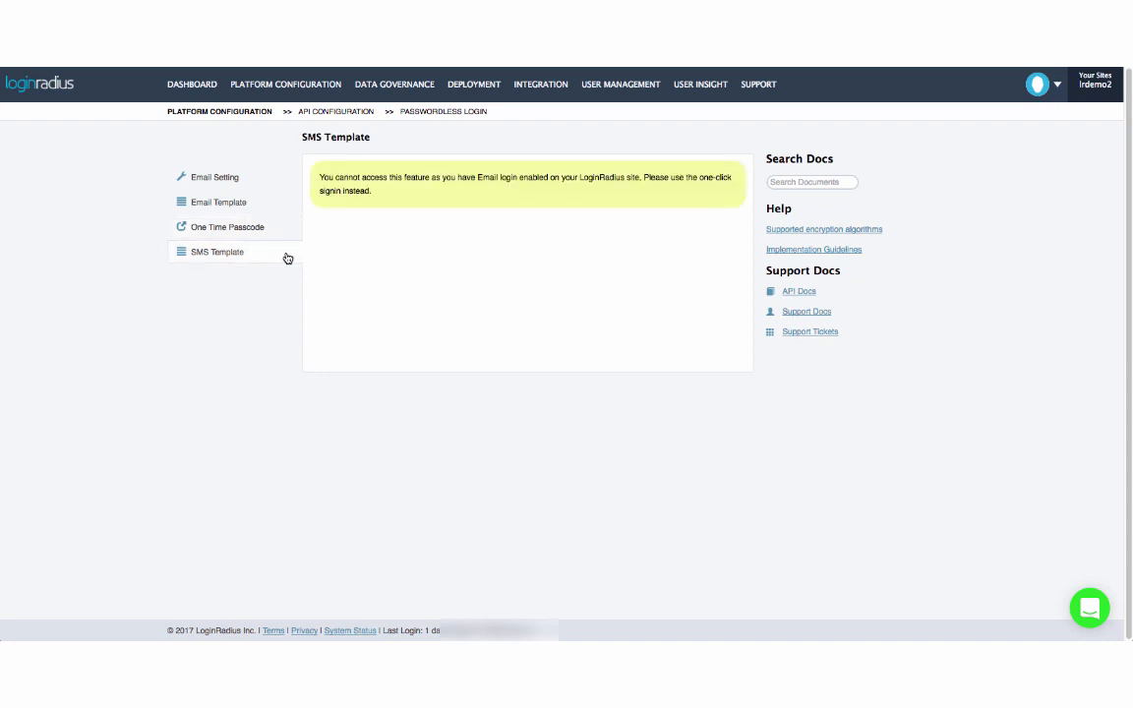